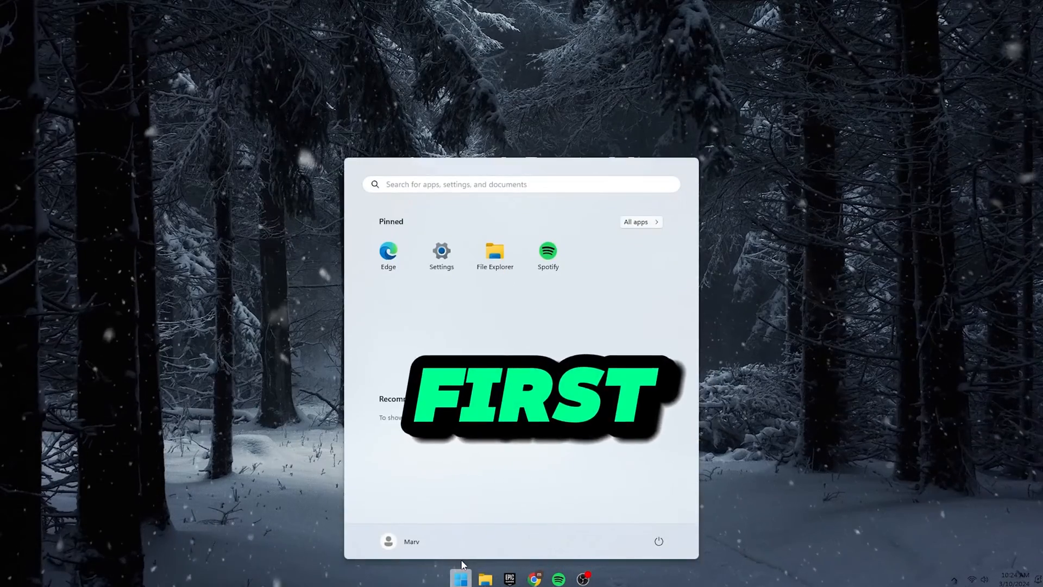
Add EA SPORTS FC 24\FC24.exe to the custom graphics apps list in Graphics settings.
left_click(442, 255)
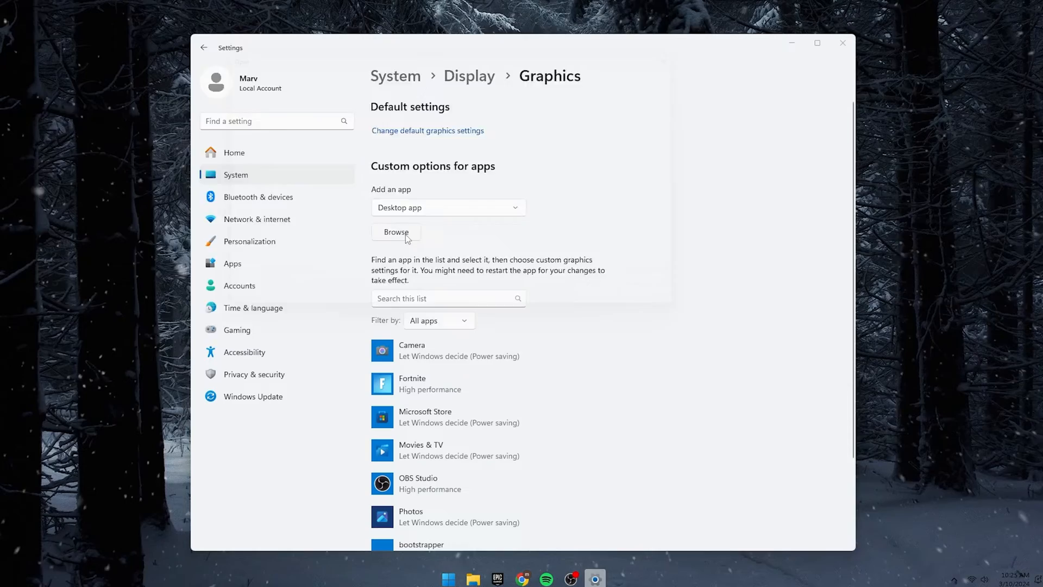
left_click(395, 232)
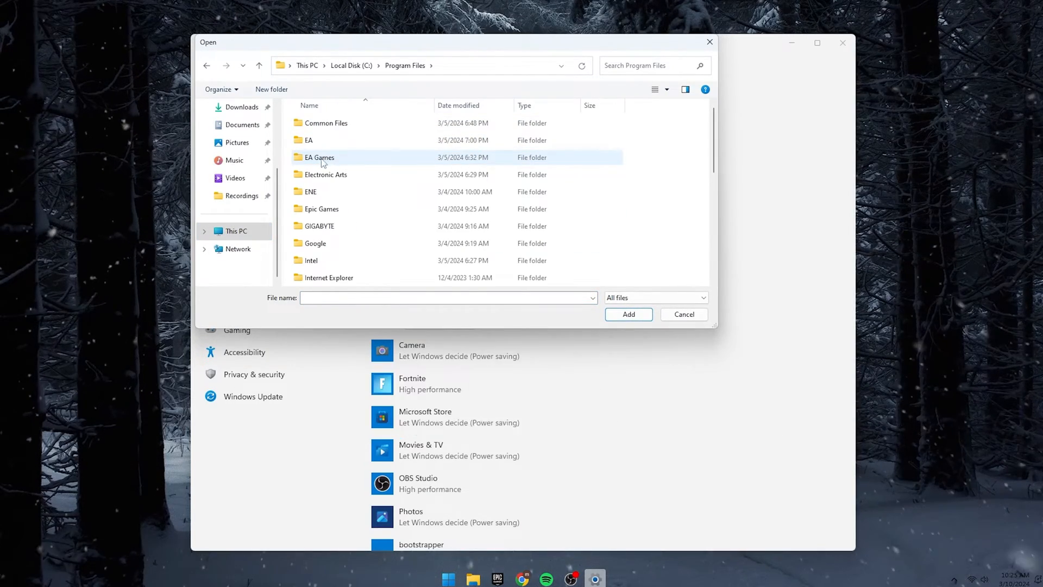
double_click(319, 157)
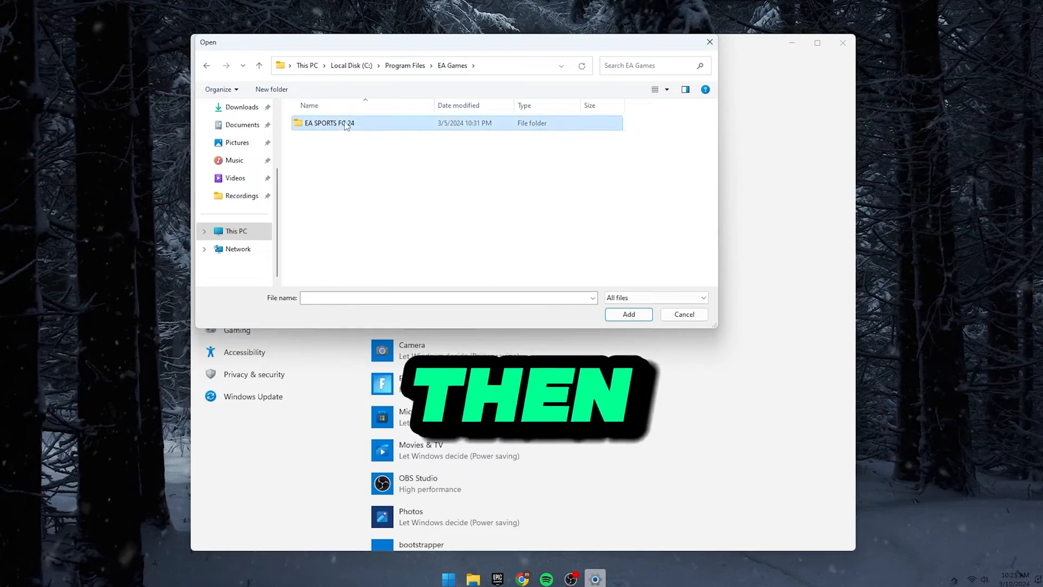
double_click(328, 123)
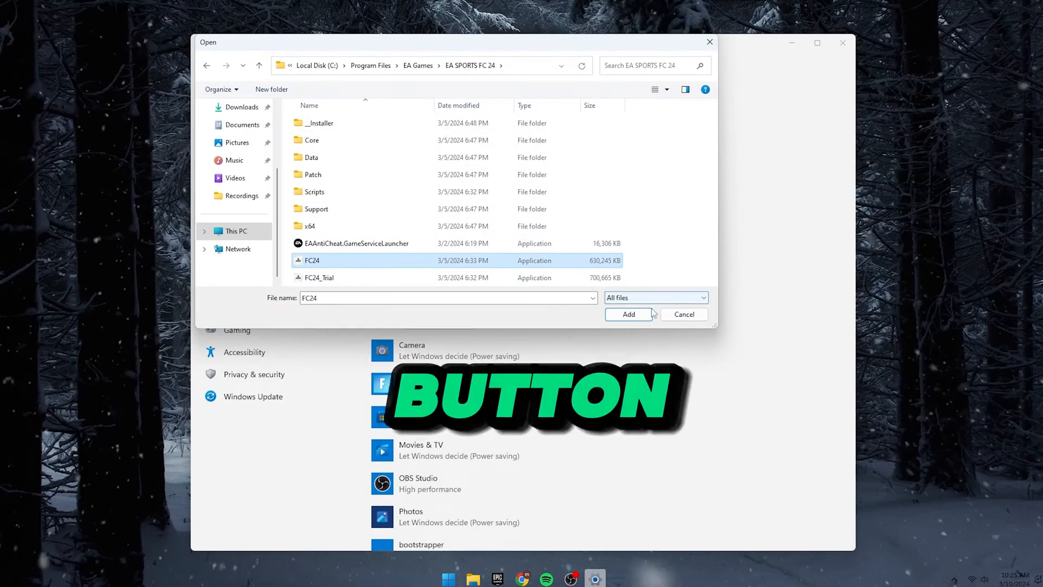
left_click(627, 314)
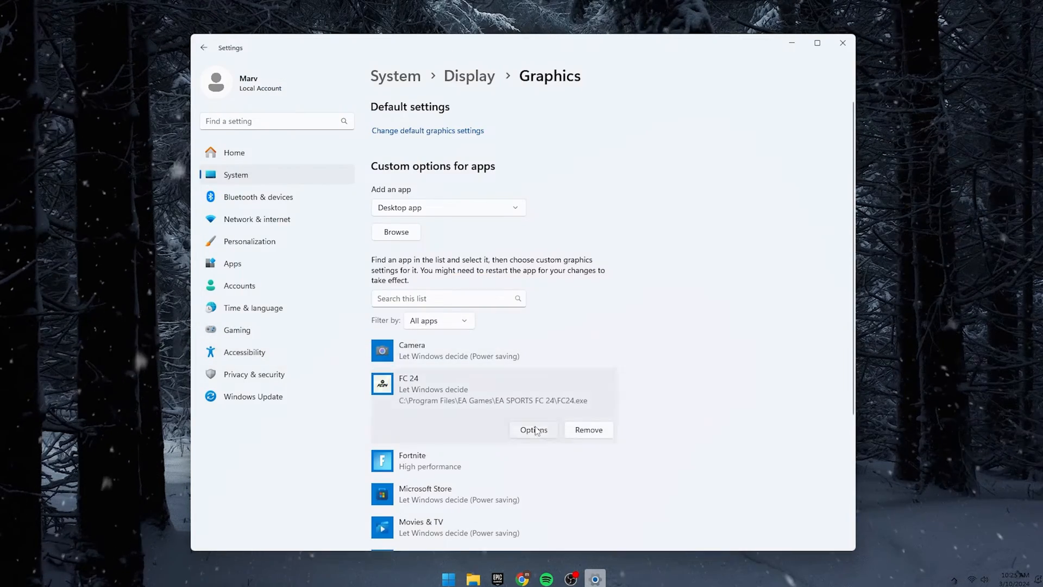
Set FC 24's graphics preference to High performance and save it.
left_click(533, 430)
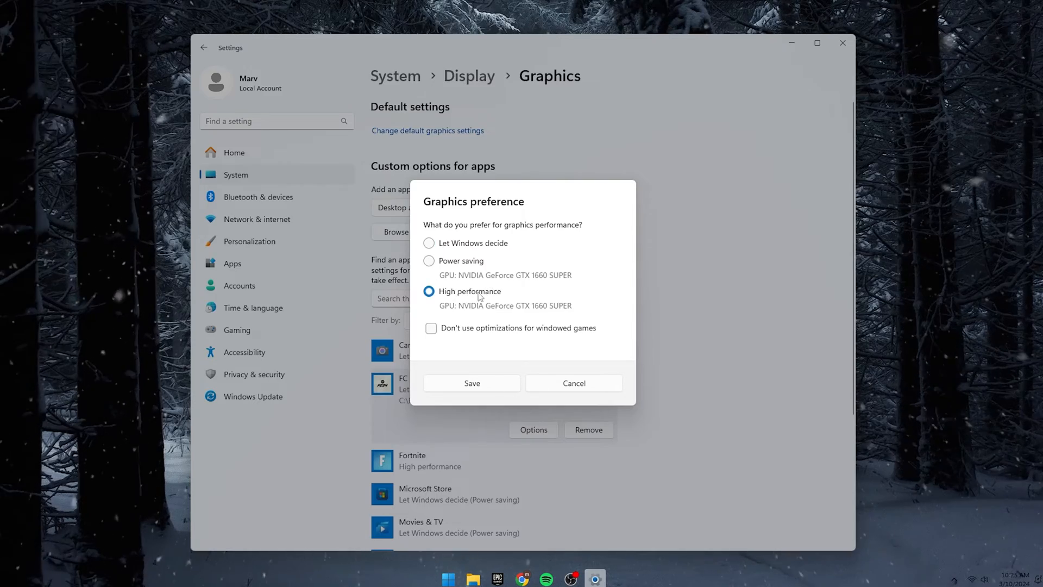
left_click(472, 383)
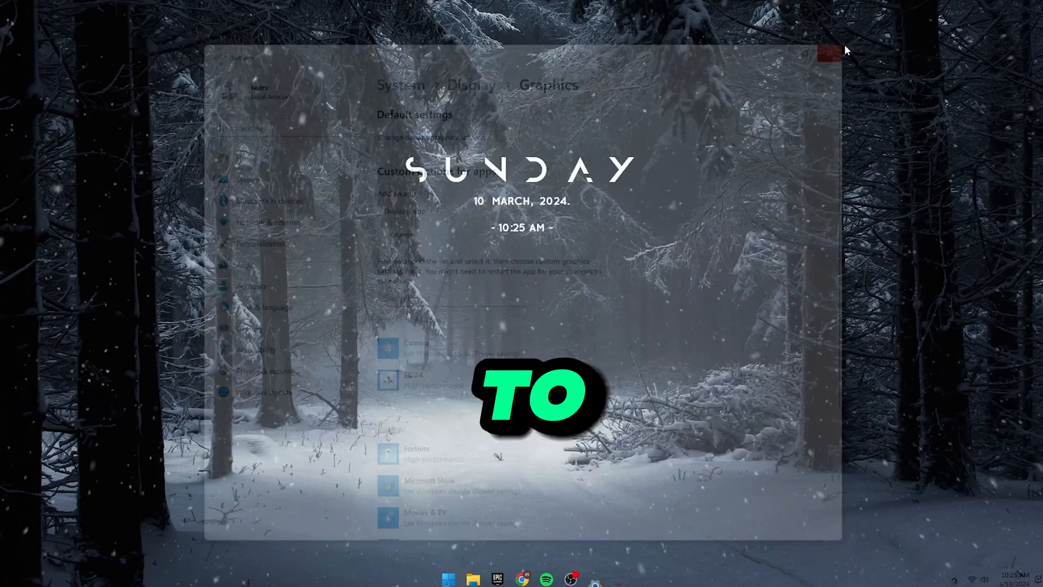
Close Settings, then delete all 44 files in C:\Windows\Temp via the Run box.
left_click(829, 53)
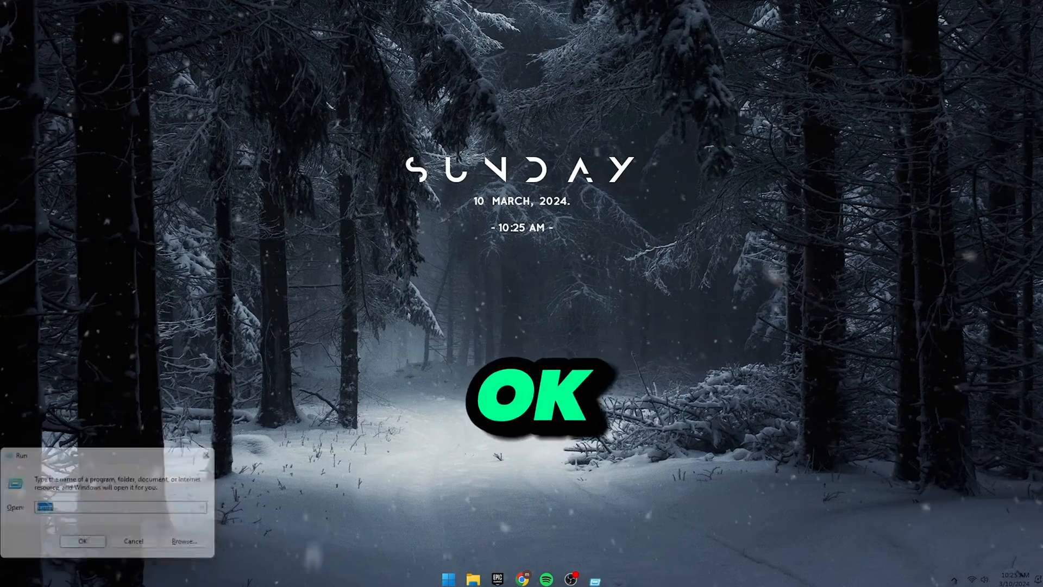
left_click(83, 540)
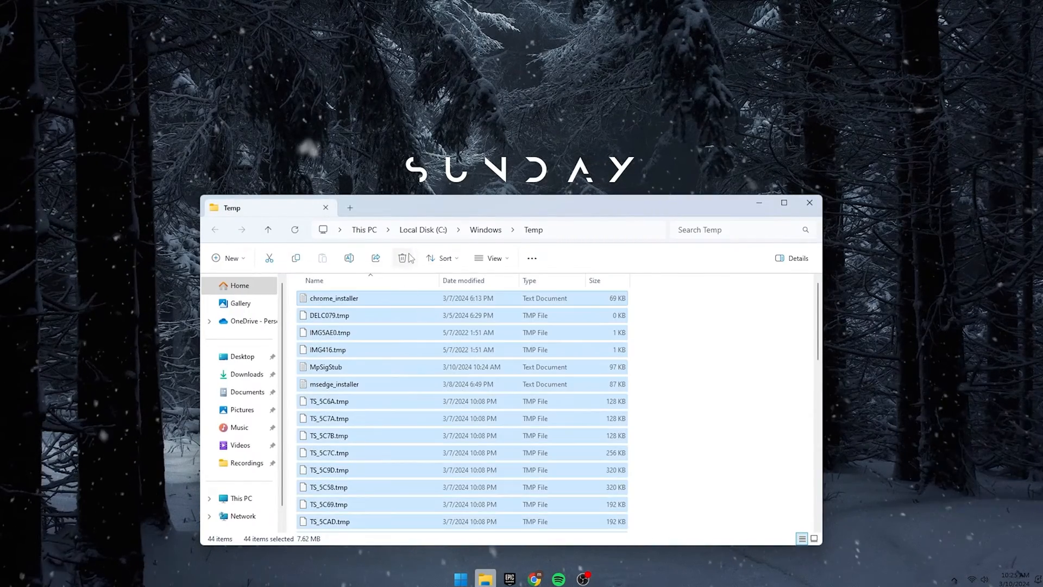
left_click(402, 258)
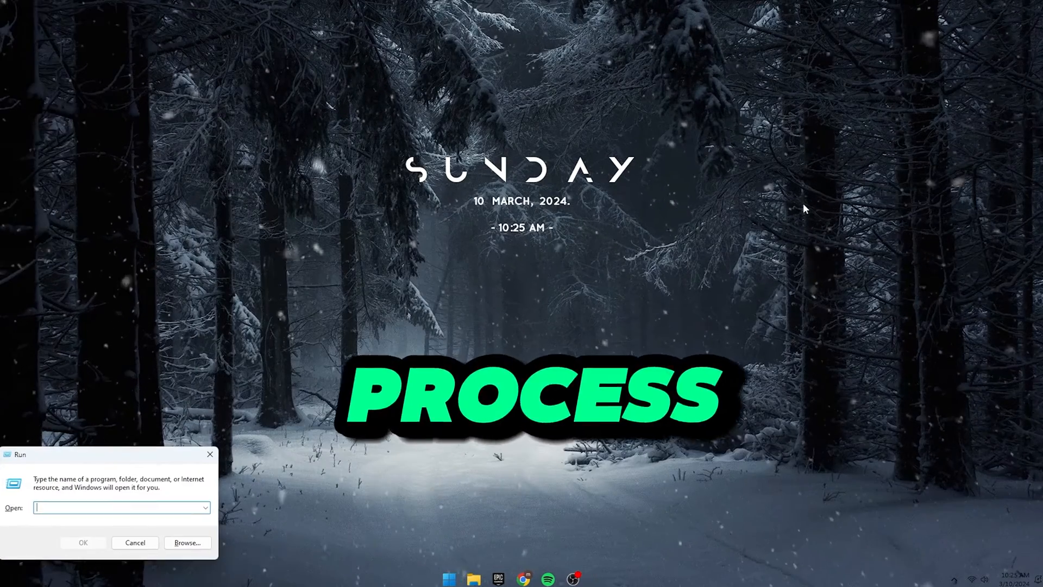
Open %temp% from the Run box and delete all 81 items in the local Temp folder.
type("%temp")
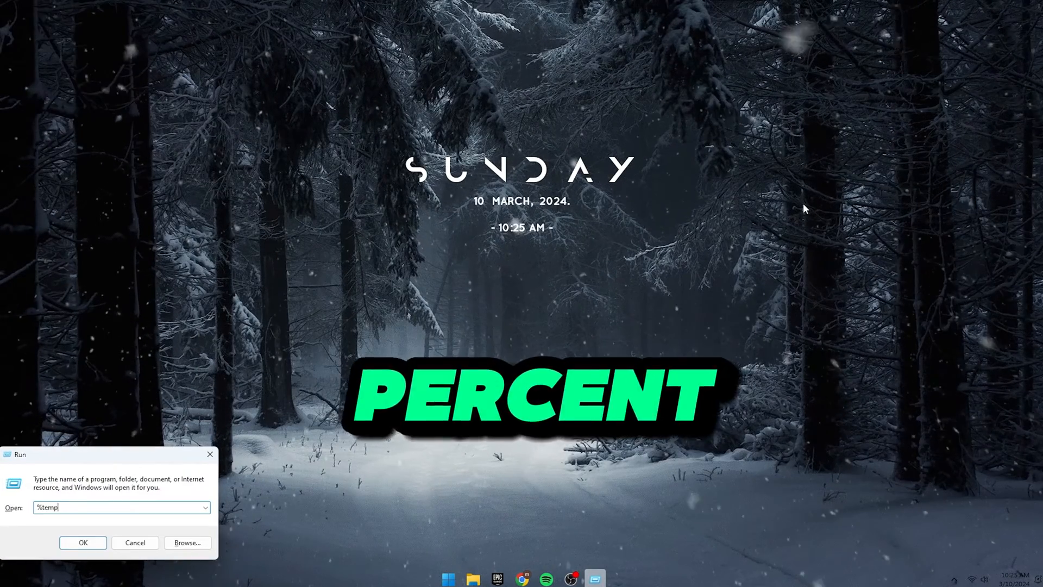
left_click(83, 542)
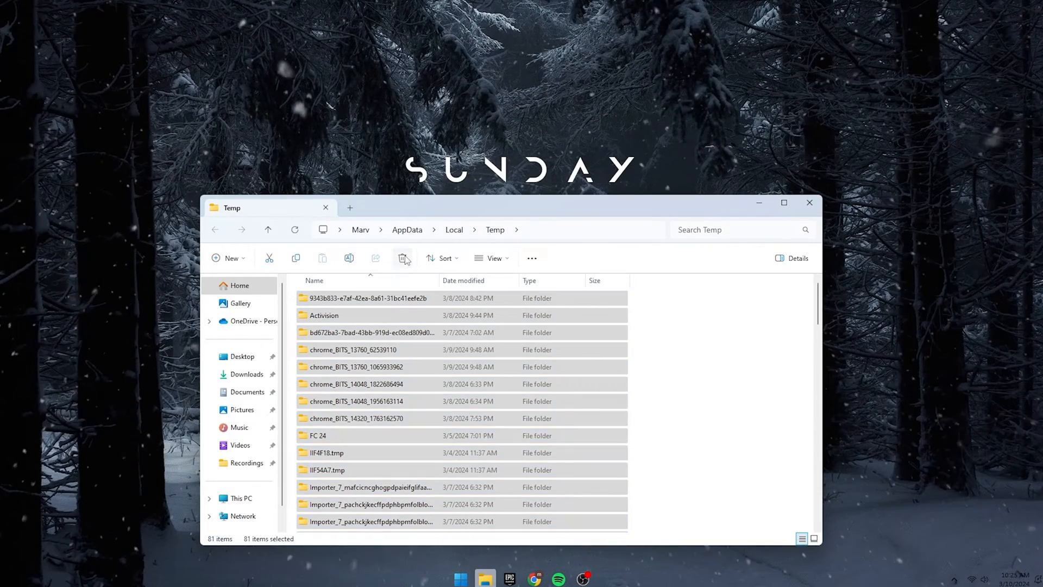
left_click(402, 259)
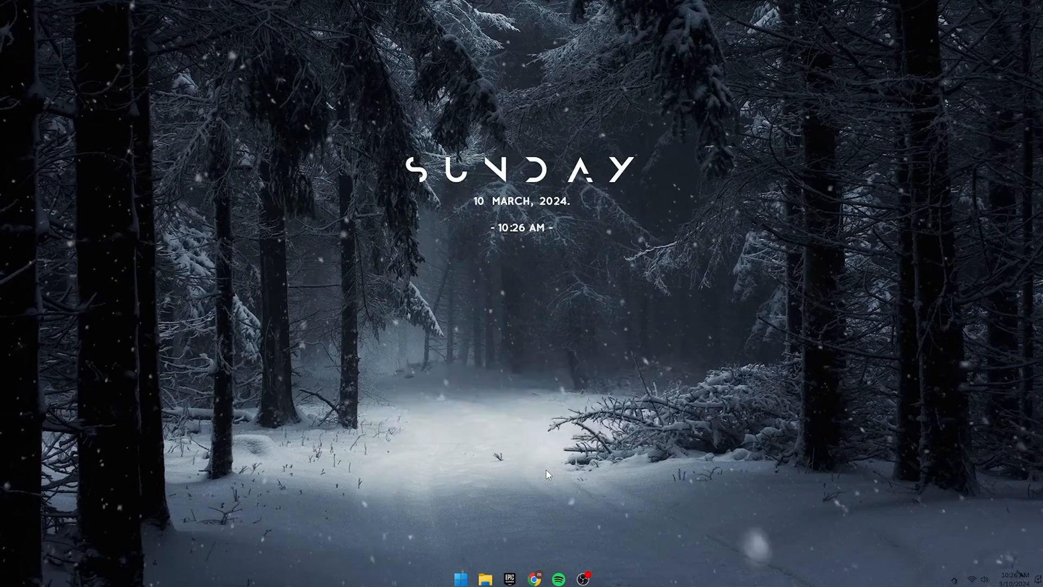
Search the system settings and choose Adjust for best performance in Performance Options.
type("add or remove programs")
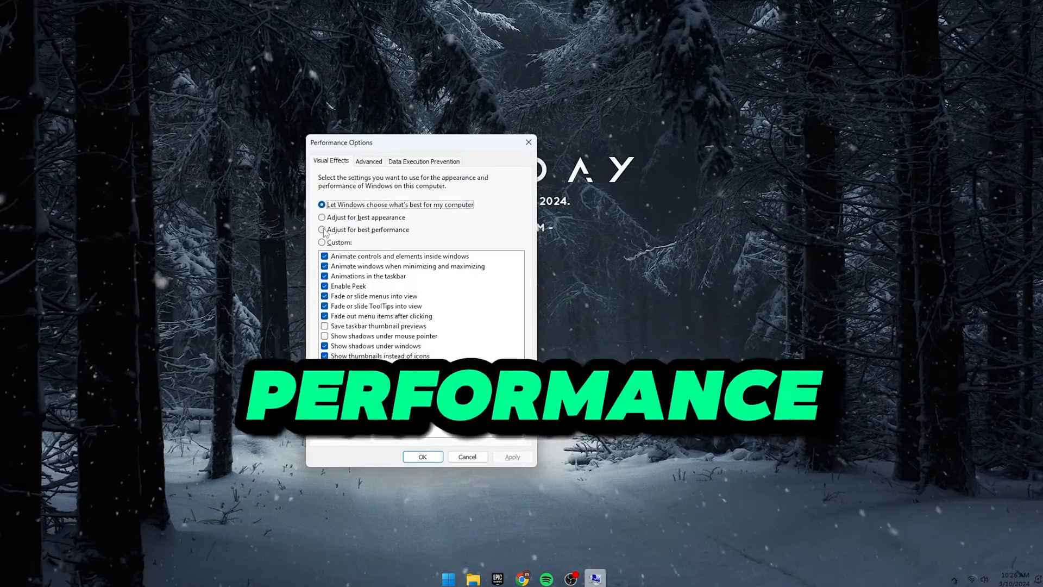
left_click(322, 229)
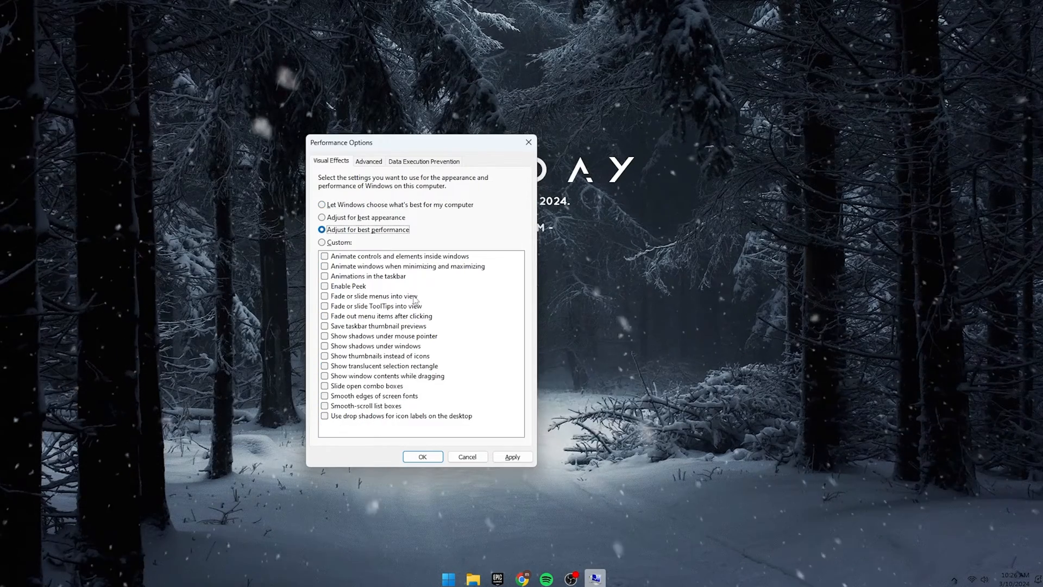